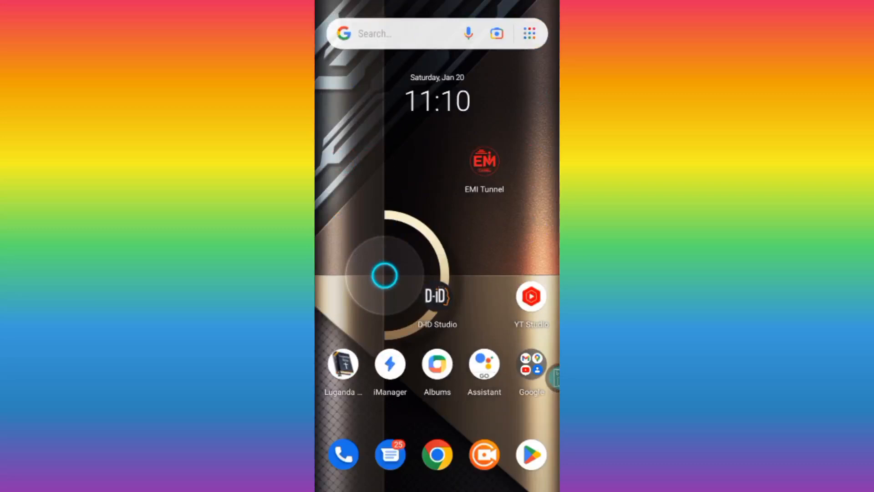
- Launch Google Play from the home-screen dock, landing on its games recommendations
{"action": "left_click", "coordinate": [531, 455]}
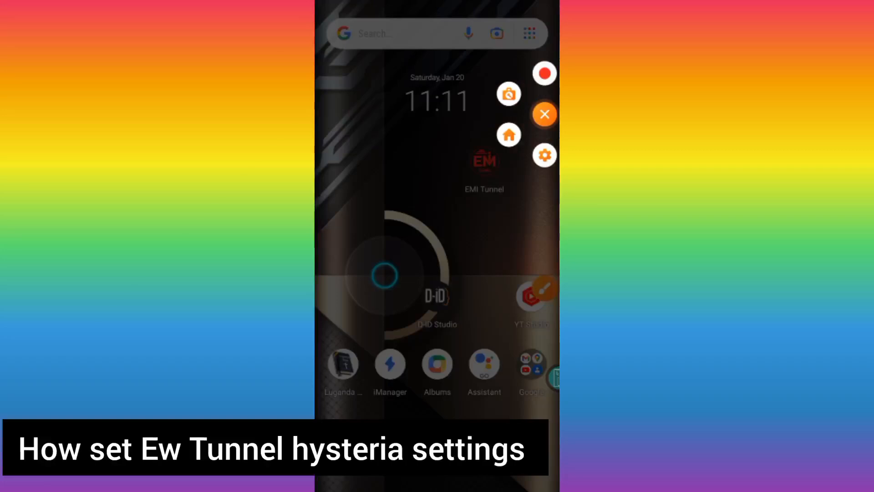
{"action": "left_click", "coordinate": [544, 114]}
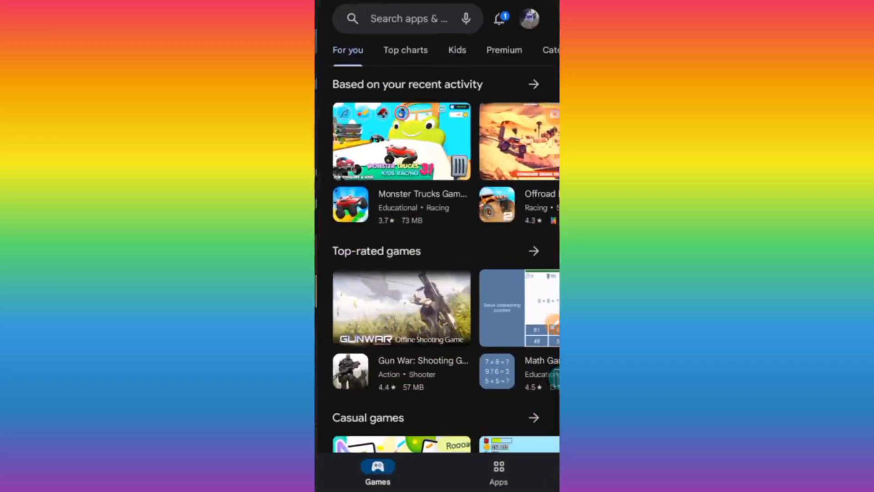
- Search Google Play for 'ew tunnel' and open the installed EW Tunnel listing
{"action": "left_click", "coordinate": [407, 19]}
{"action": "type", "text": "ew tunnel"}
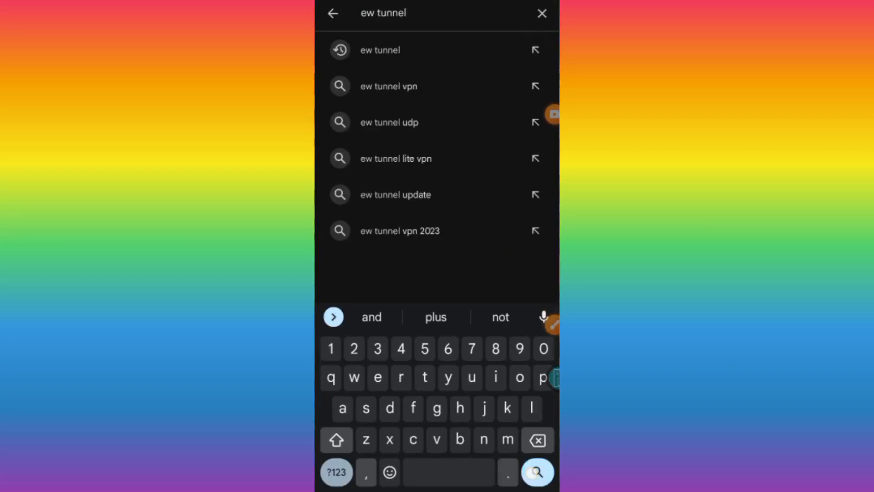
{"action": "left_click", "coordinate": [380, 49]}
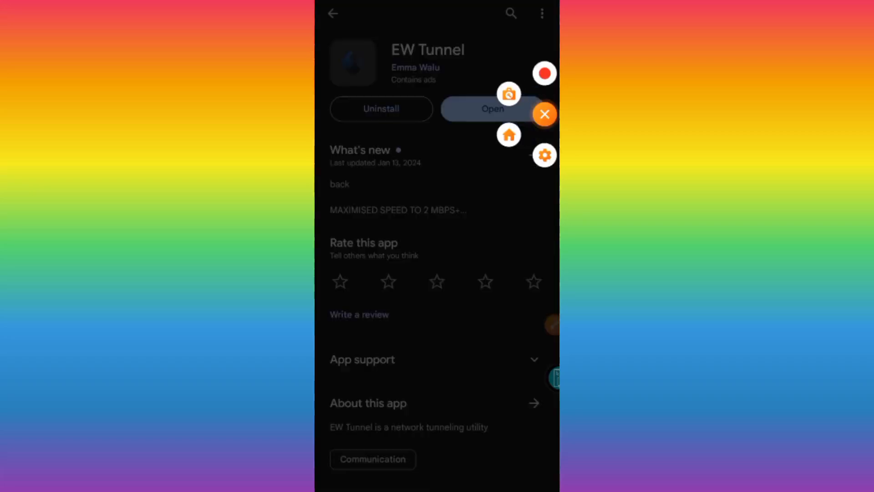
{"action": "left_click", "coordinate": [544, 114]}
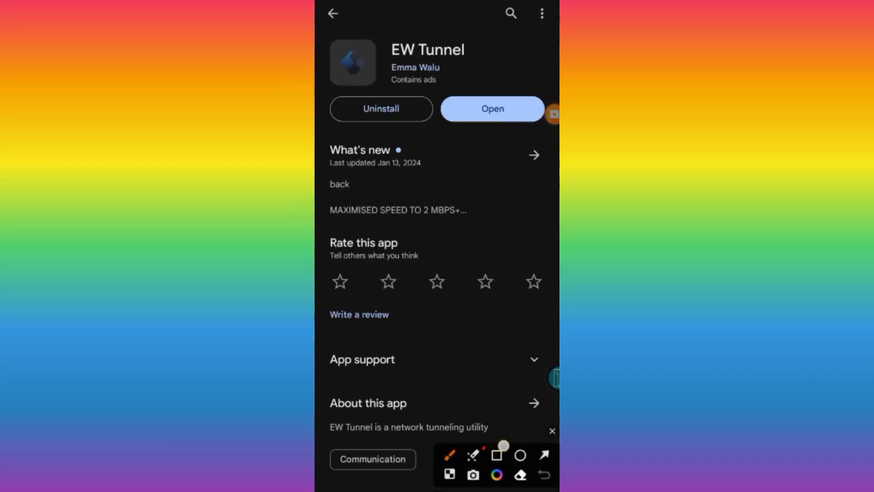
{"action": "left_click", "coordinate": [498, 456]}
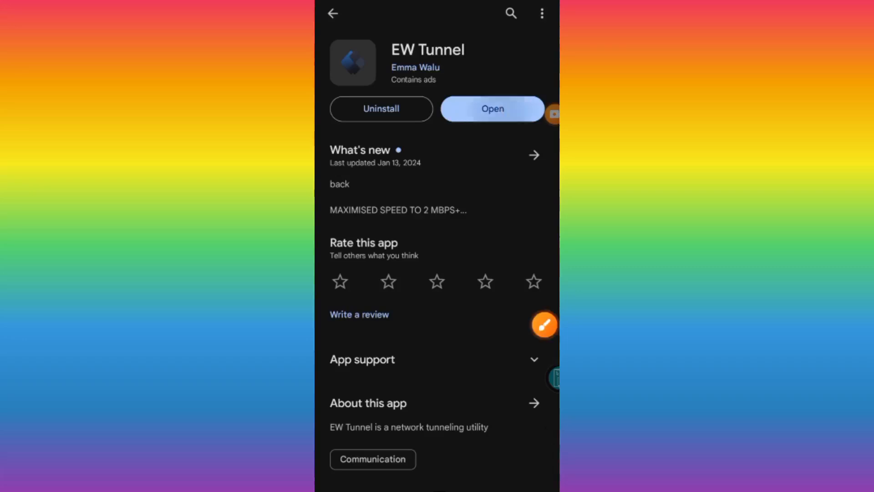
- Launch EW Tunnel and accept the New Config Update with Apply & Restart
{"action": "left_click", "coordinate": [492, 109]}
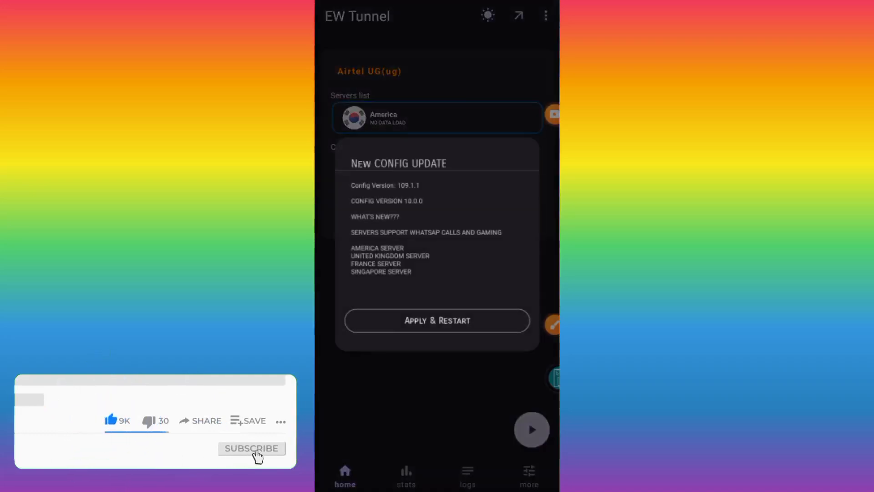
{"action": "left_click", "coordinate": [251, 448]}
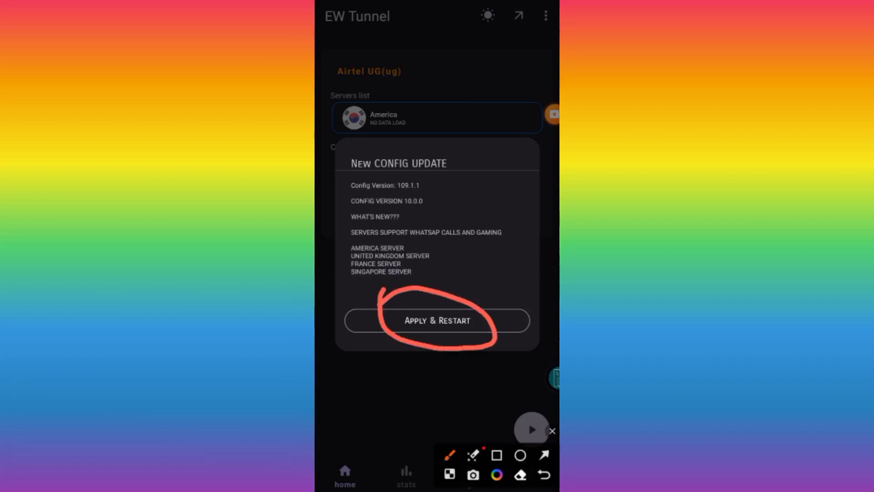
{"action": "left_click", "coordinate": [552, 431]}
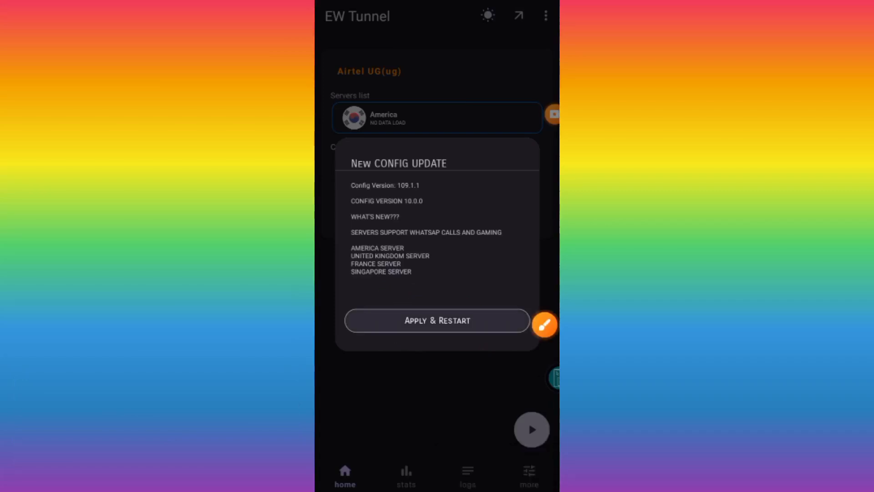
{"action": "left_click", "coordinate": [437, 321]}
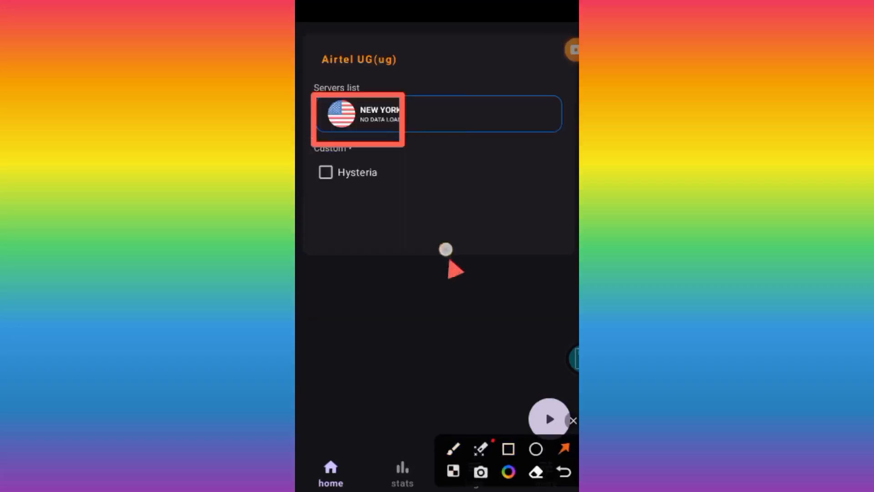
- Scroll the EW Tunnel server list to the New York server and Custom Hysteria option
{"action": "left_click_drag", "start_coordinate": [451, 279], "coordinate": [385, 195]}
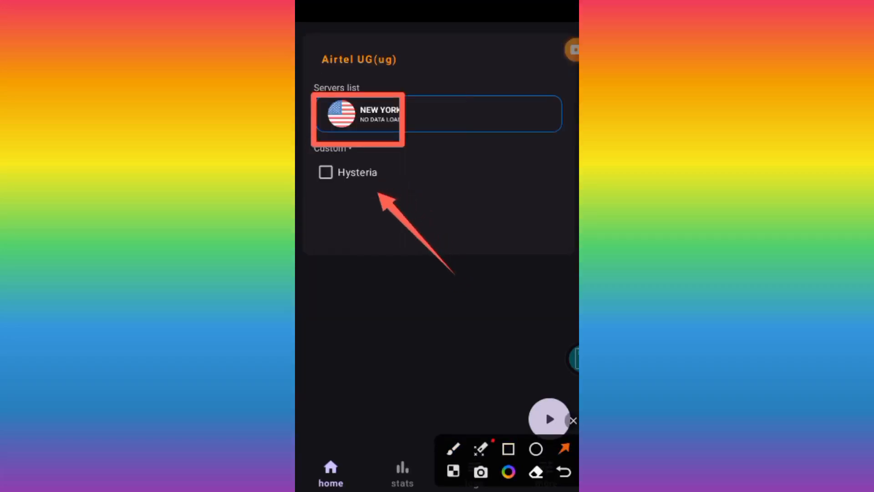
{"action": "left_click", "coordinate": [573, 420]}
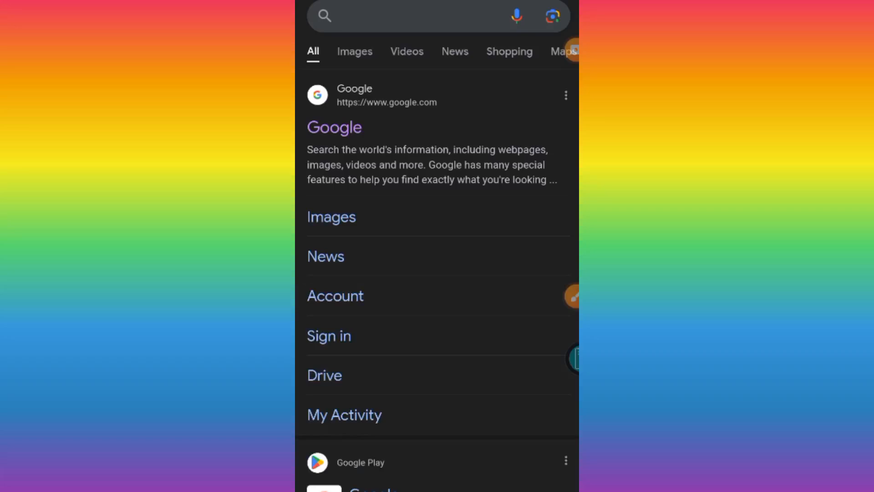
- Search Google for 'howdy.id' and open the Howdy.ID free VPN site
{"action": "left_click", "coordinate": [437, 15]}
{"action": "type", "text": "howdy.id"}
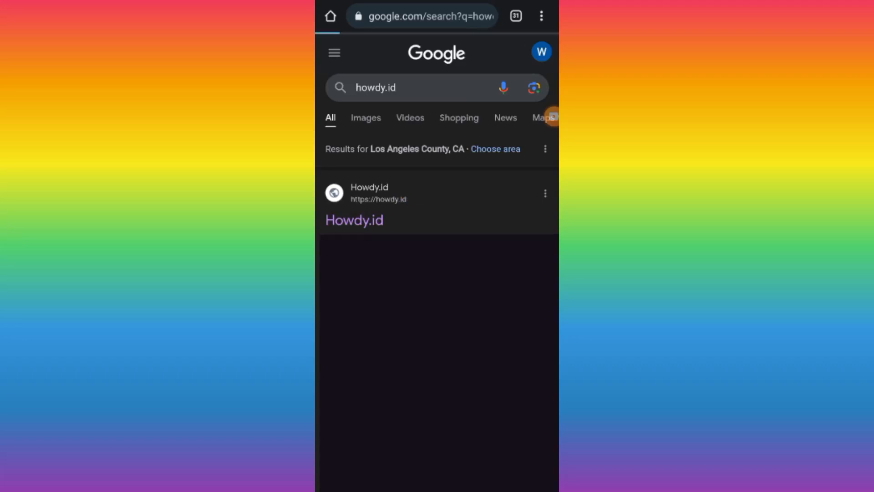
{"action": "left_click", "coordinate": [354, 220]}
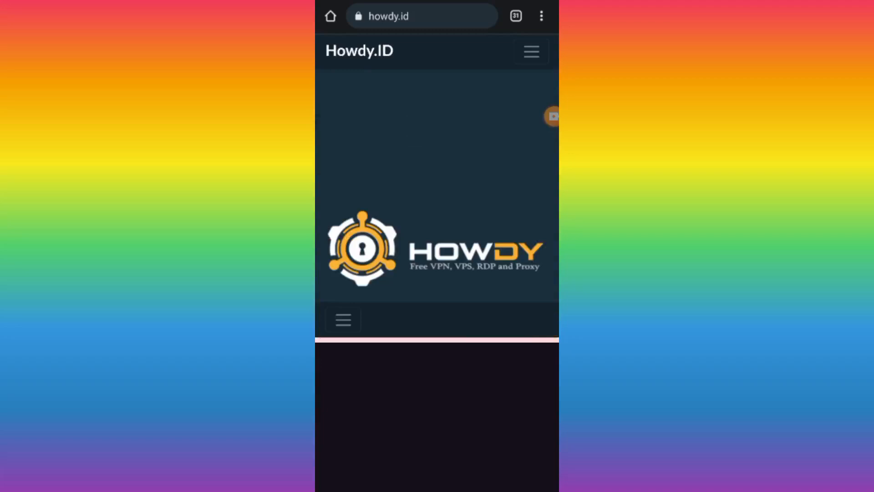
- Navigate Howdy.id's menu to Tunnels and the Hysteria Server page
{"action": "left_click", "coordinate": [343, 320]}
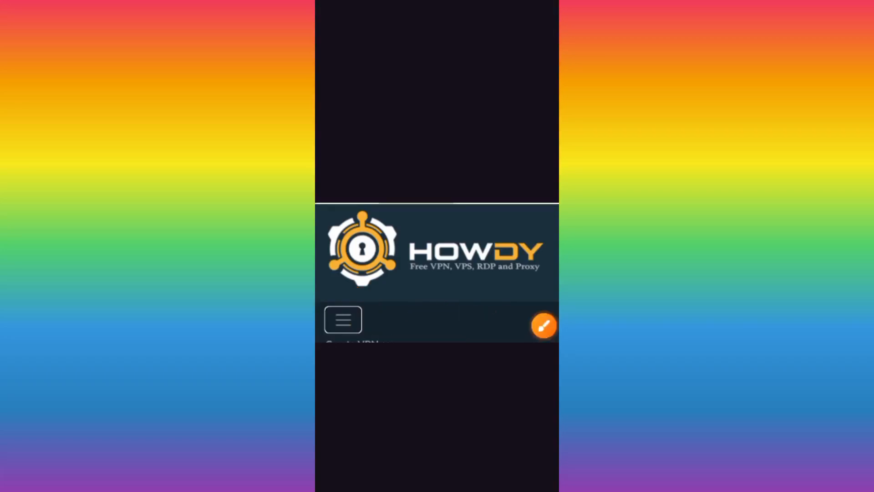
{"action": "left_click", "coordinate": [343, 319]}
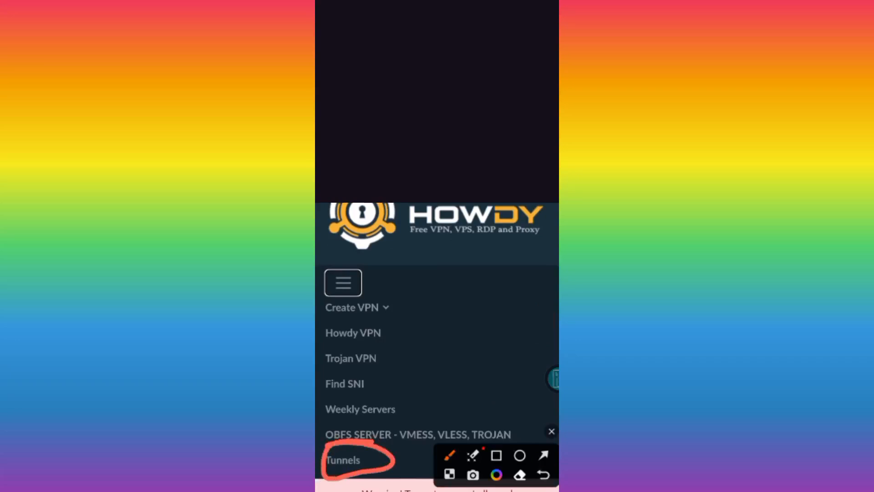
{"action": "left_click_drag", "start_coordinate": [496, 356], "coordinate": [391, 452]}
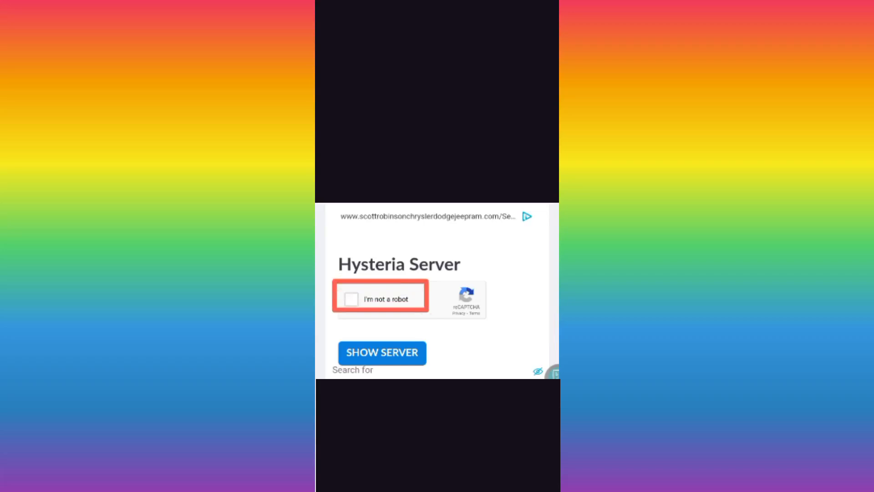
- Pass the 'I'm not a robot' check on the Hysteria Server page
{"action": "left_click", "coordinate": [352, 299]}
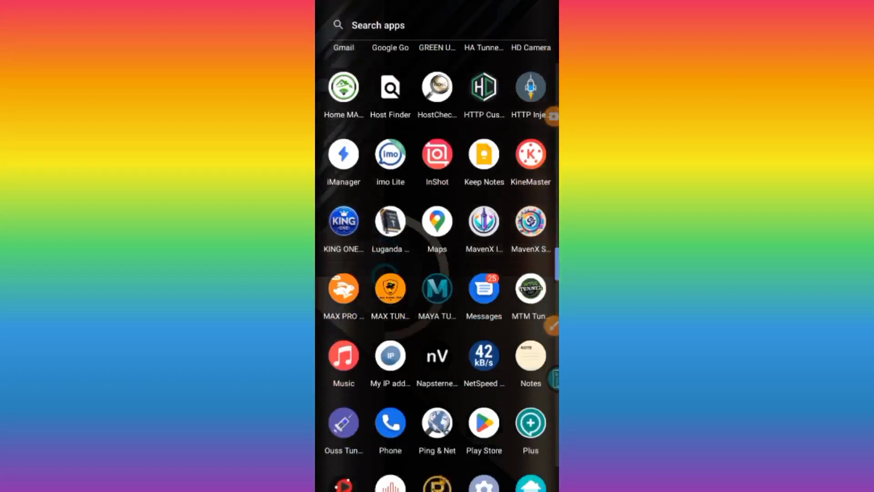
- Find the Notes app by searching installed apps for 'Not'
{"action": "left_click", "coordinate": [380, 25]}
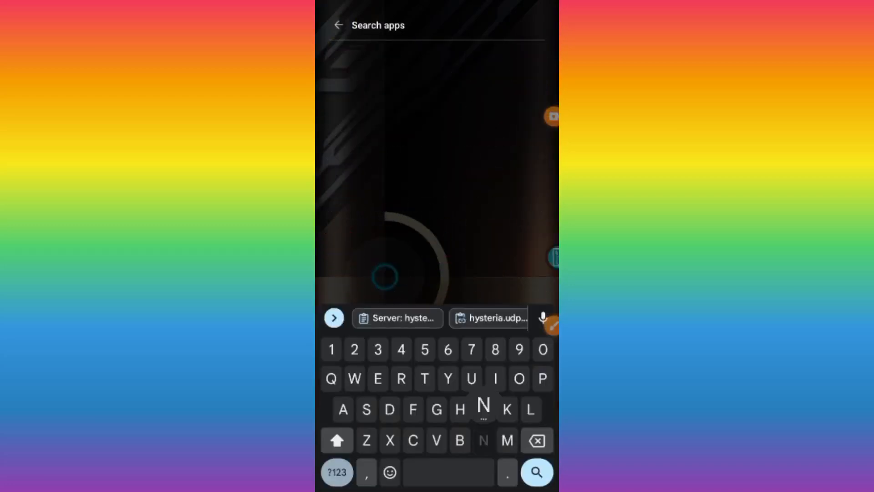
{"action": "type", "text": "Not"}
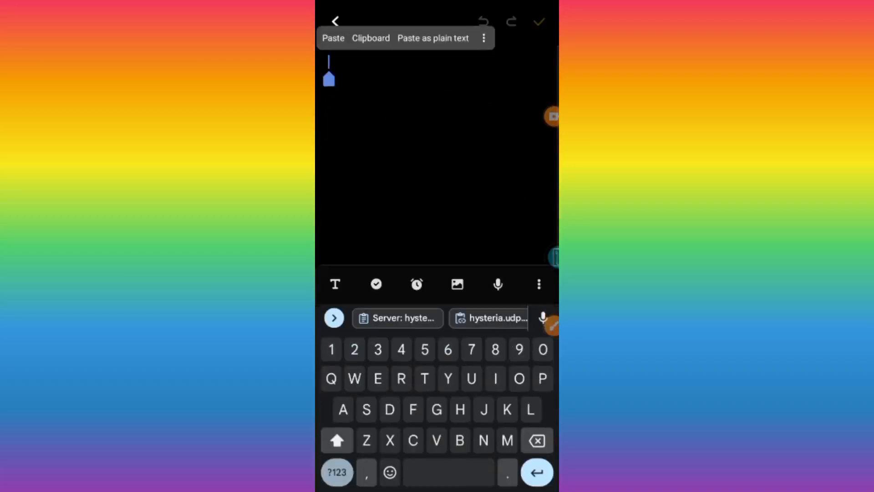
- Paste the copied Hysteria server details into the blank note
{"action": "left_click", "coordinate": [332, 38]}
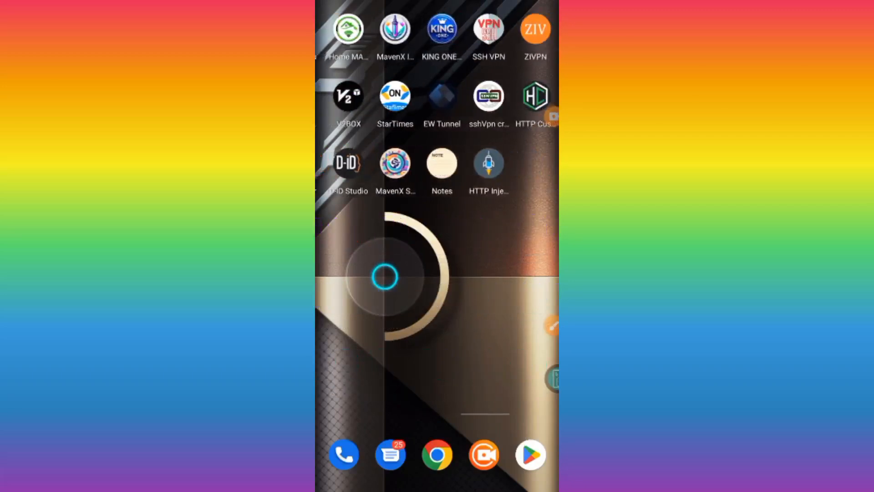
- Scroll down in EW Tunnel to reach the Custom Server Settings form
{"action": "scroll", "scroll_direction": "down", "scroll_amount": 3}
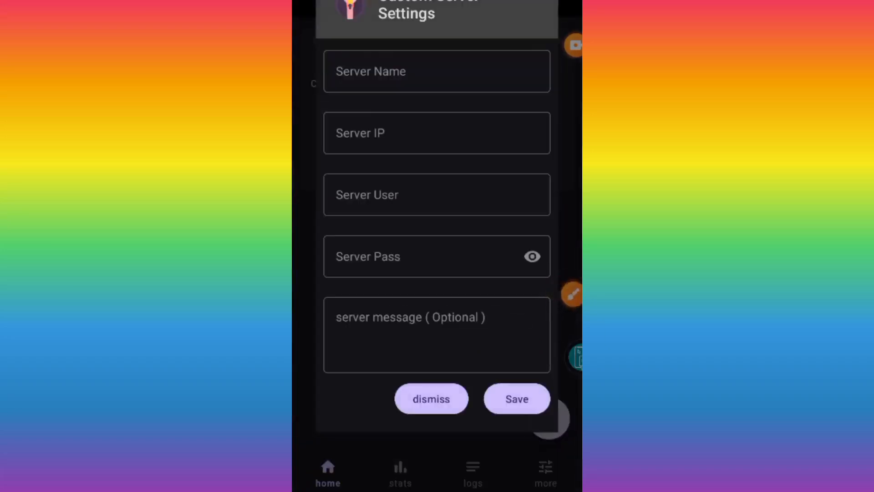
- Name the EW Tunnel custom server 'Hysteria' using the keyboard suggestion
{"action": "left_click", "coordinate": [436, 71]}
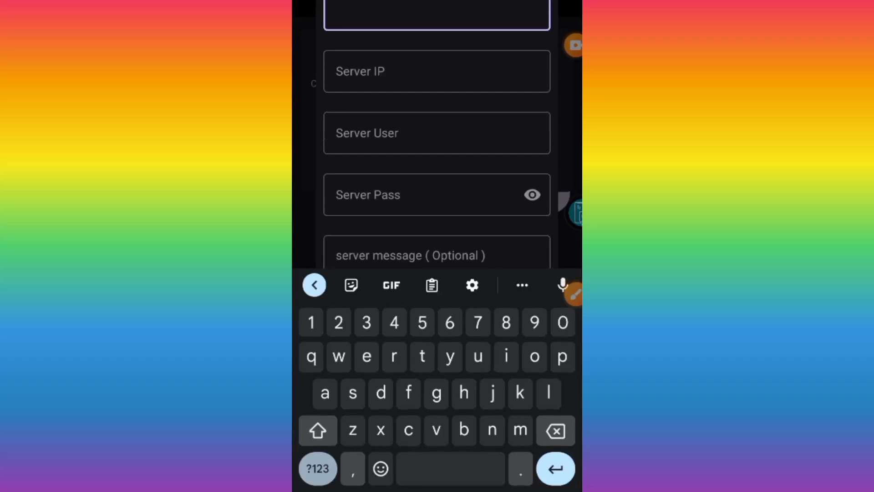
{"action": "type", "text": "Hyst"}
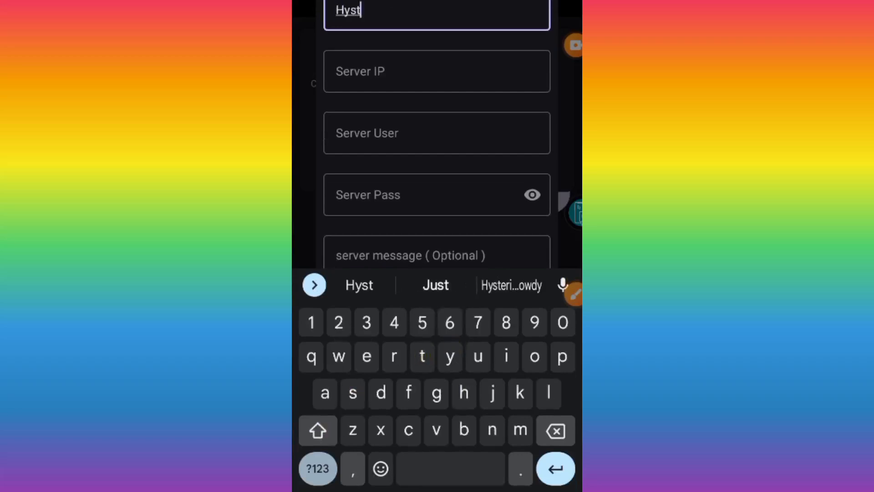
{"action": "left_click", "coordinate": [506, 357]}
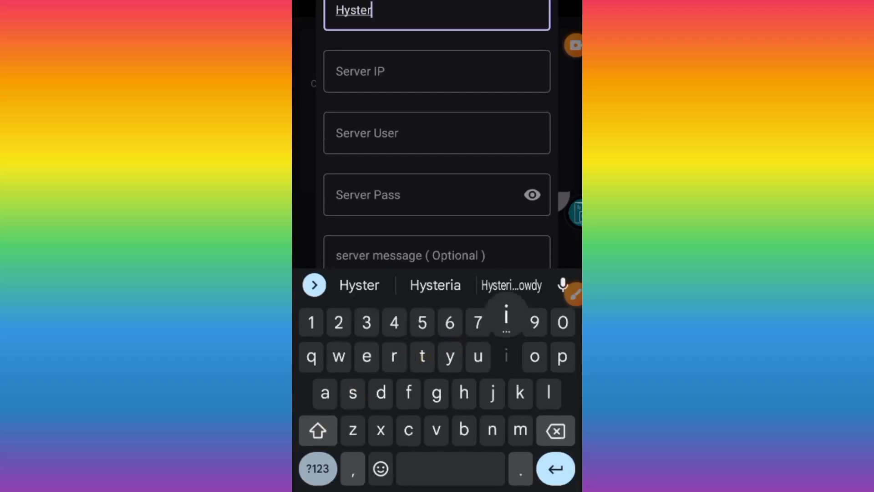
{"action": "left_click", "coordinate": [435, 285]}
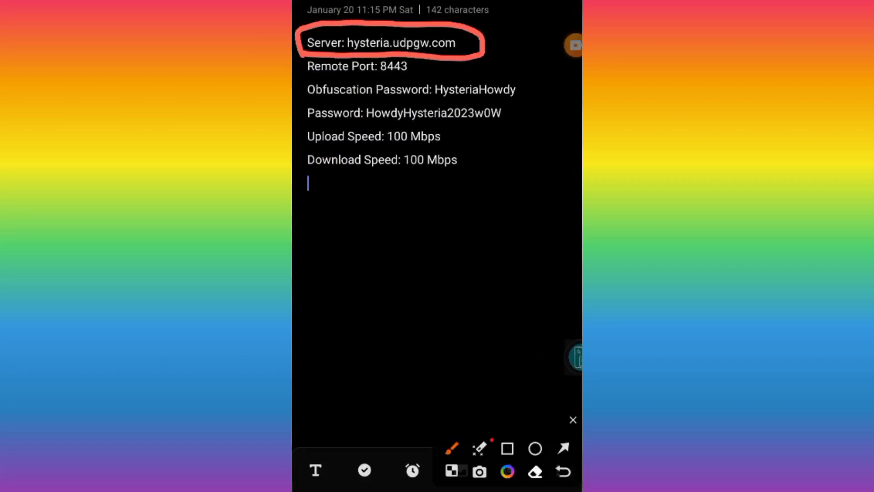
- Select the server address hysteria.udpgw.com in the note
{"action": "double_click", "coordinate": [400, 44]}
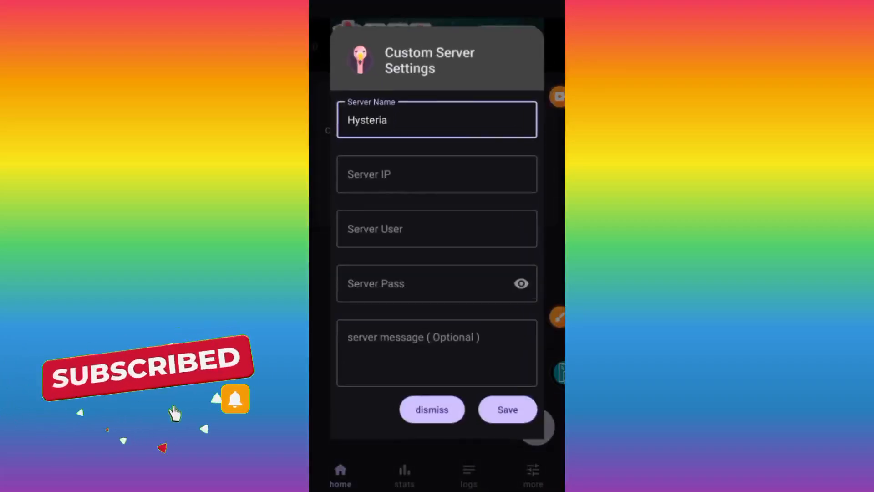
- Paste hysteria.udpgw.com into the Server IP field
{"action": "left_click", "coordinate": [436, 174]}
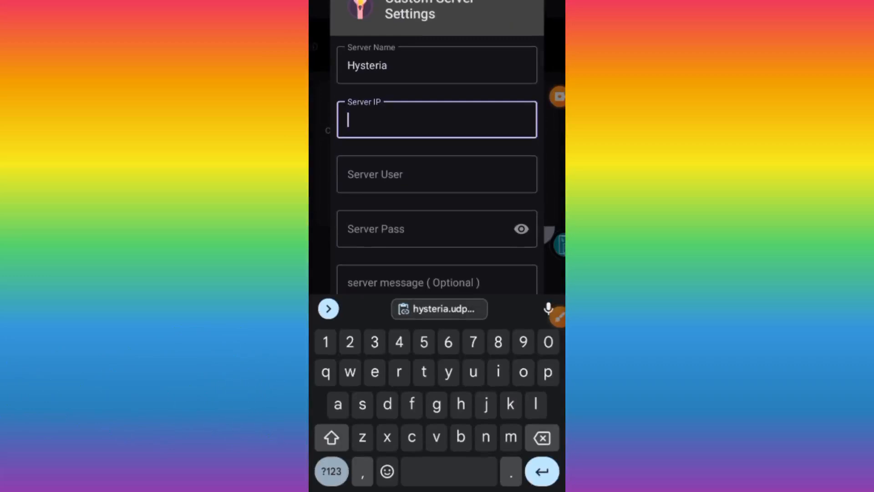
{"action": "left_click", "coordinate": [439, 309]}
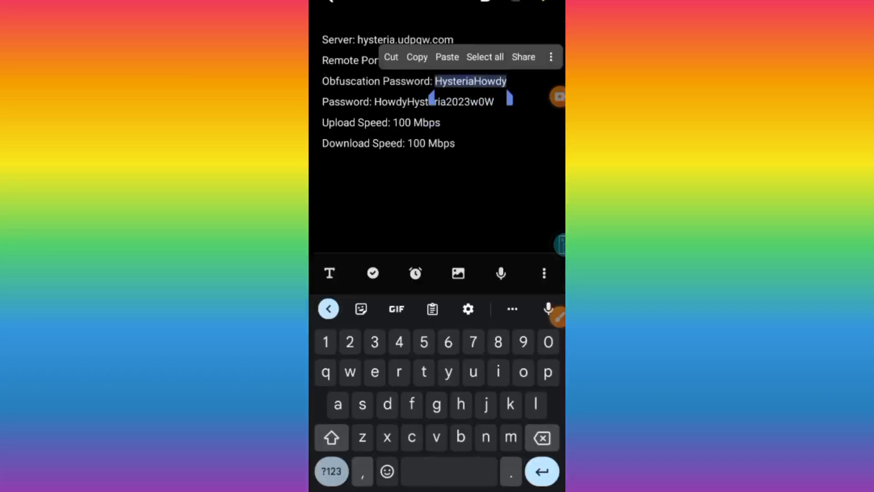
{"action": "left_click", "coordinate": [417, 57]}
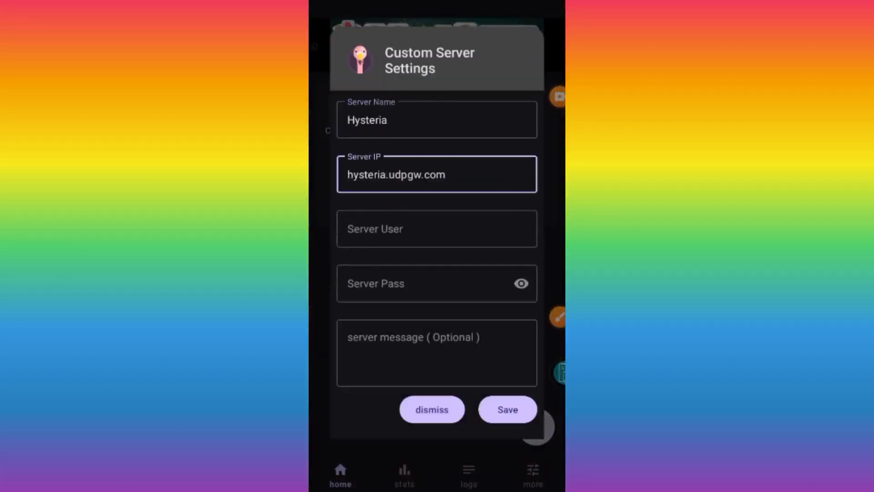
- Paste HysteriaHowdy into the Server User field
{"action": "left_click", "coordinate": [436, 228]}
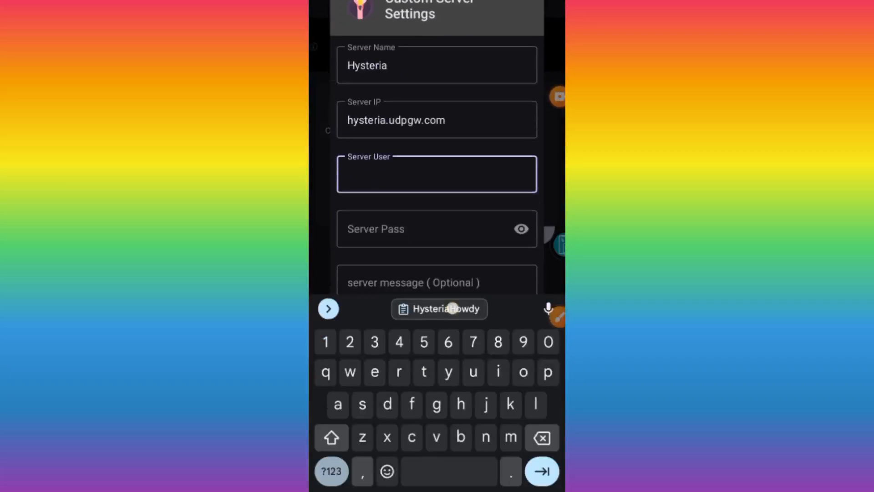
{"action": "left_click", "coordinate": [446, 309]}
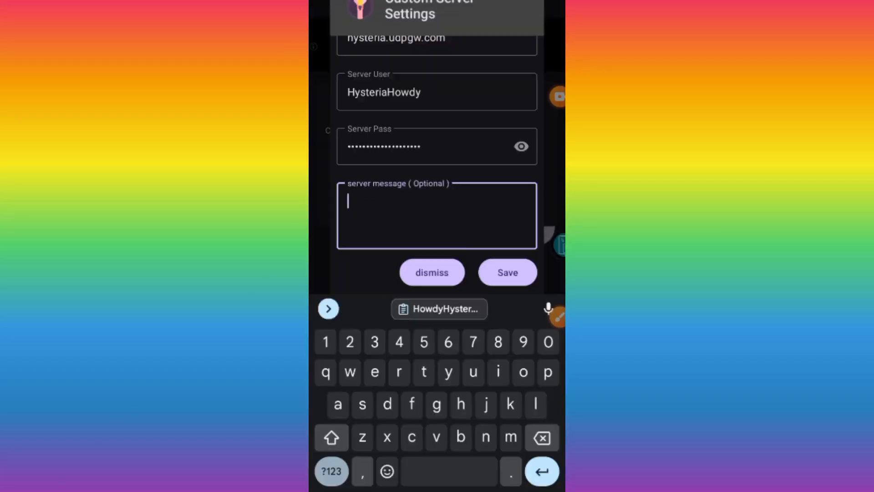
- Enter 'Hysteria' as the optional server message via the keyboard suggestion
{"action": "type", "text": "Hys"}
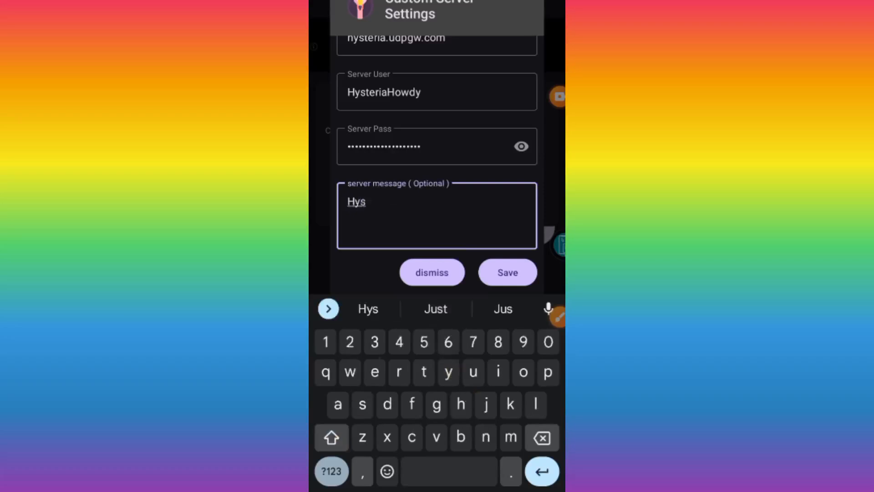
{"action": "type", "text": "te"}
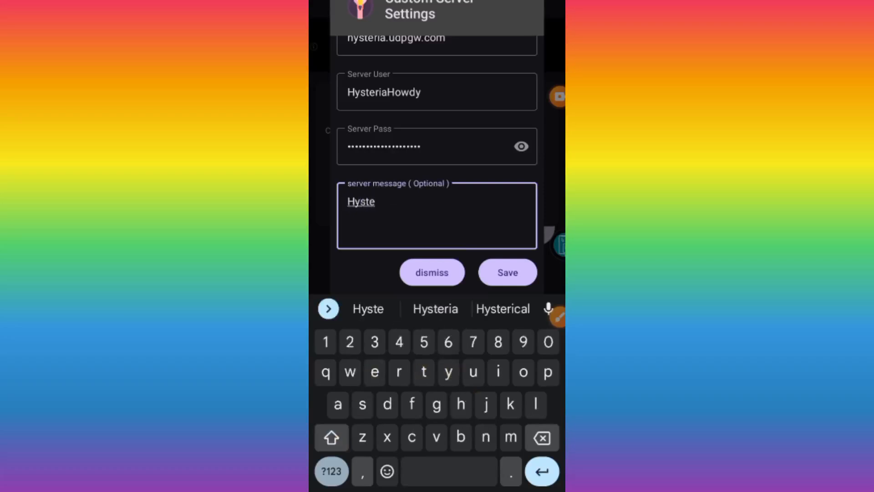
{"action": "left_click", "coordinate": [435, 309]}
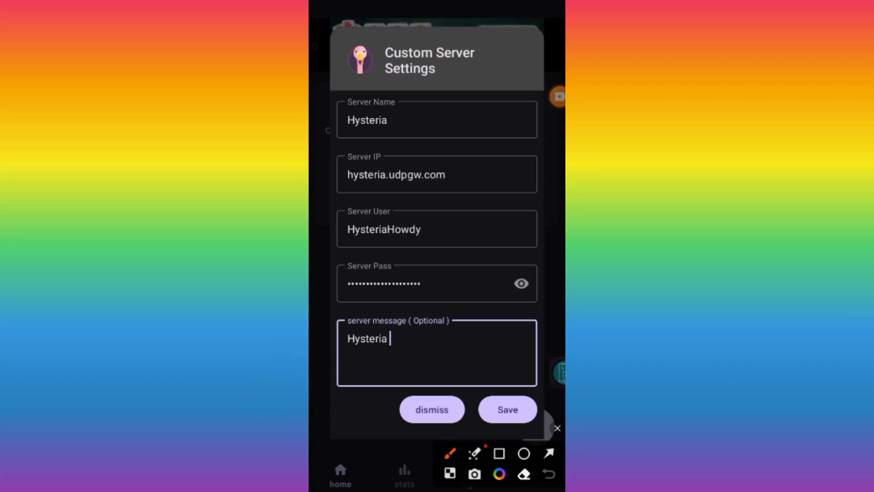
{"action": "left_click_drag", "start_coordinate": [488, 362], "coordinate": [498, 436]}
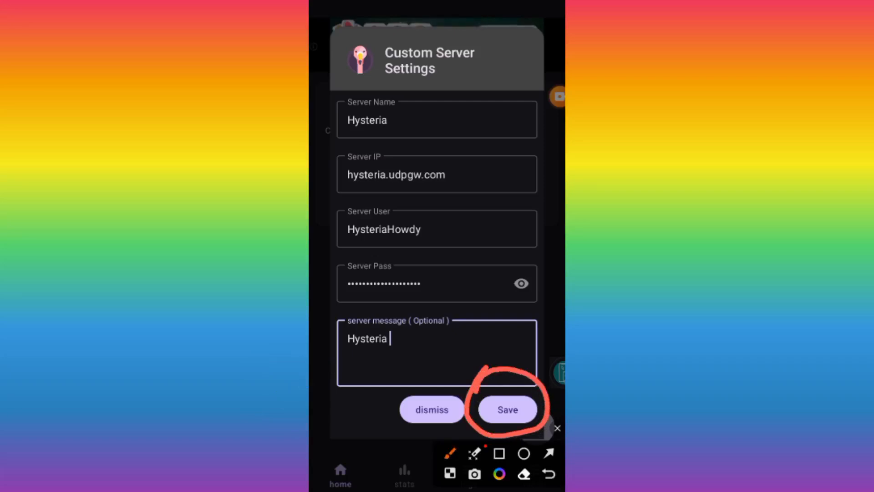
- Save the Hysteria custom server and connect the VPN
{"action": "left_click", "coordinate": [508, 410]}
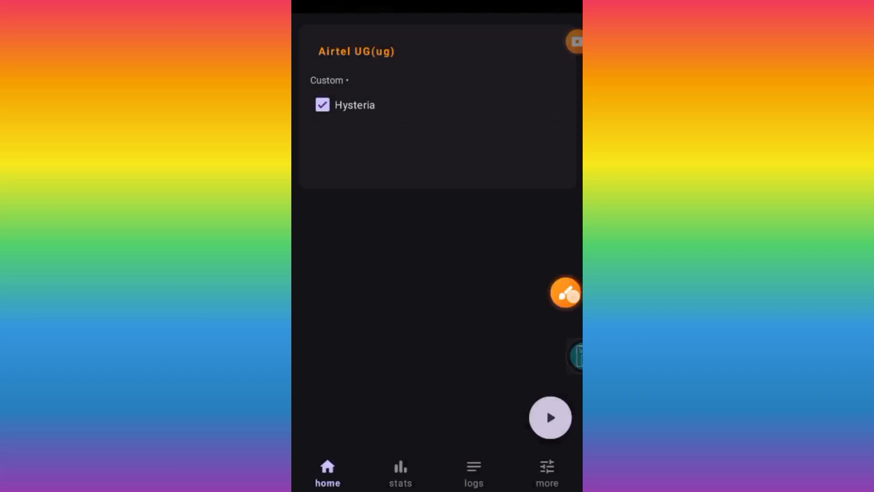
{"action": "left_click", "coordinate": [563, 295]}
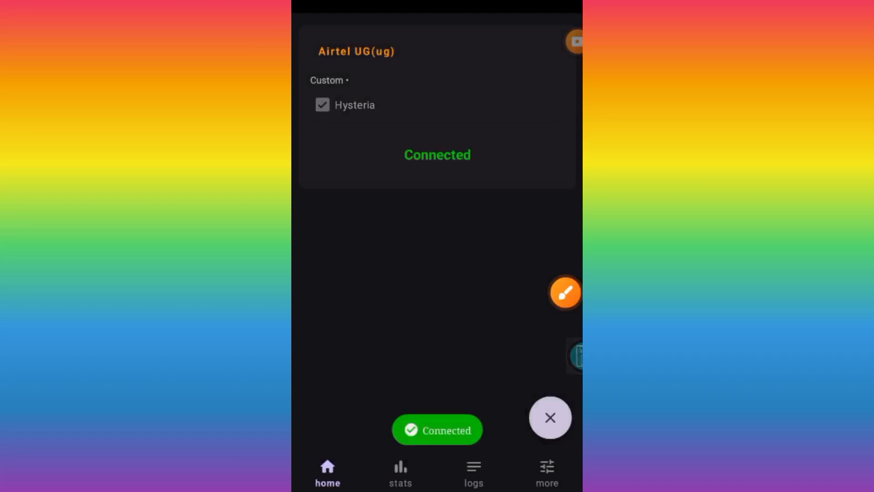
{"action": "scroll", "scroll_direction": "down", "scroll_amount": 3}
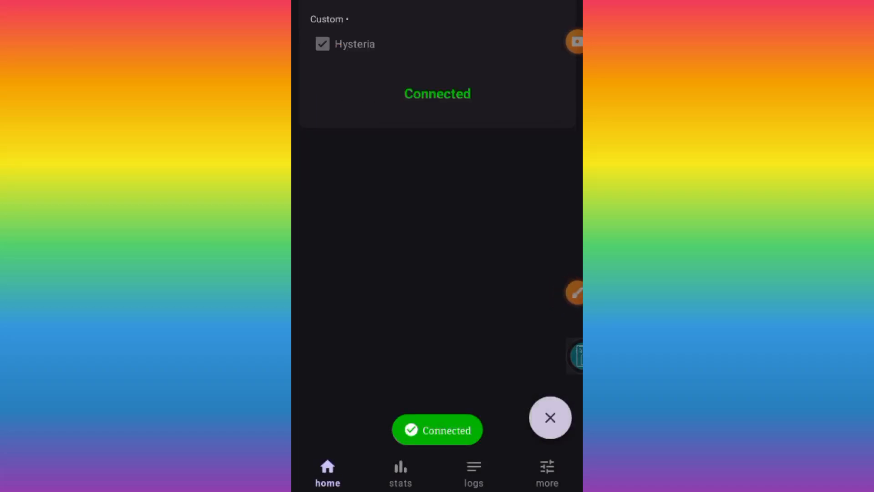